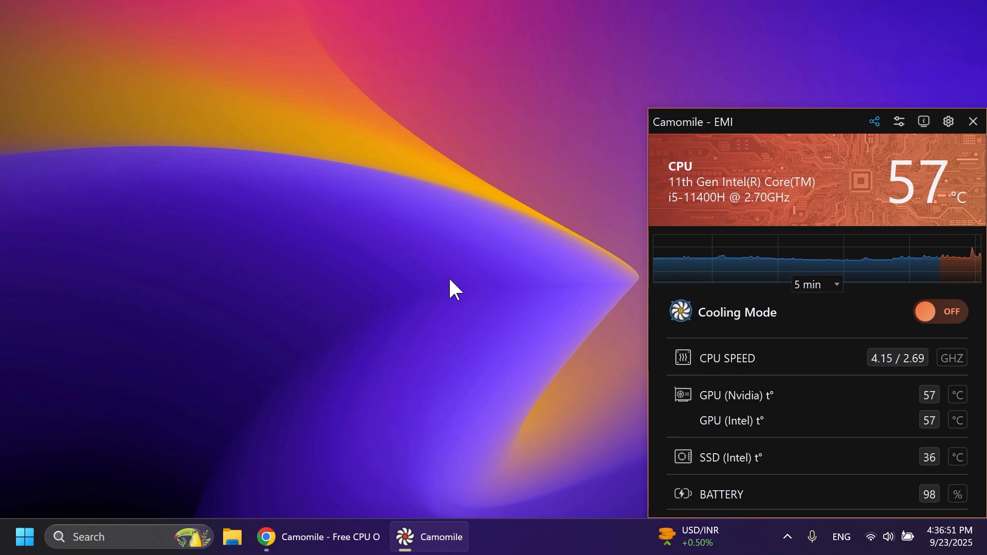
- Bring camomileapp.com forward in Chrome and scroll down through the Camomile Features section
left_click(318, 537)
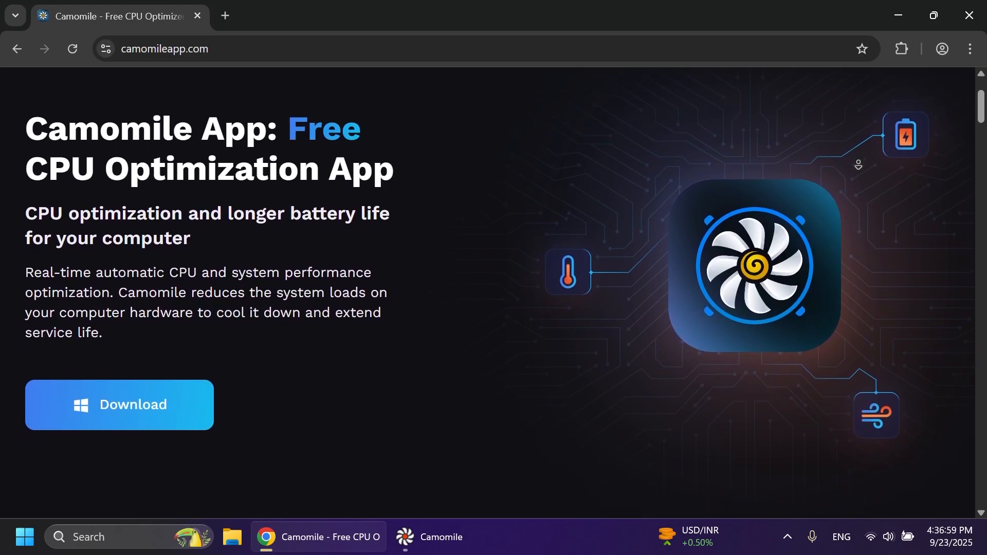
scroll("down", 3)
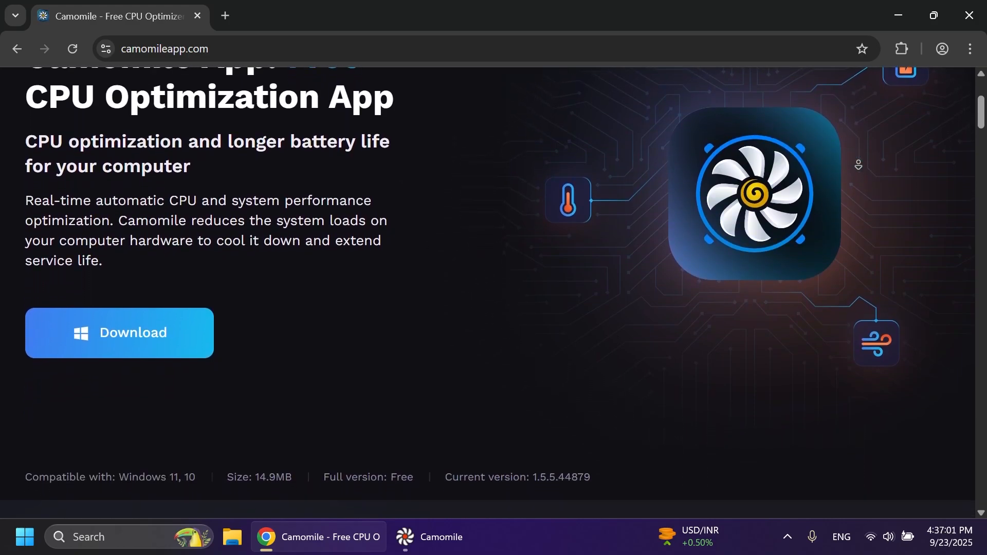
scroll("down", 3)
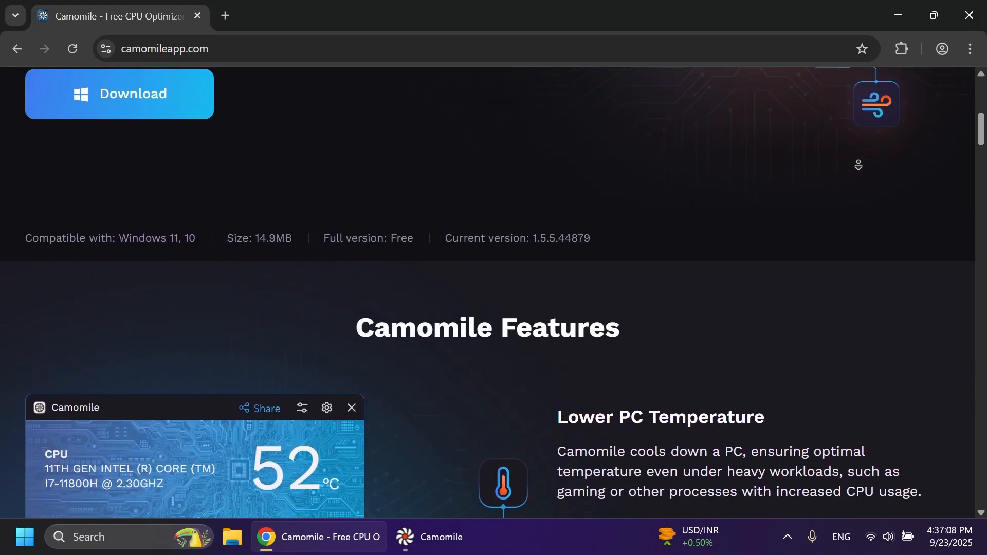
scroll("down", 3)
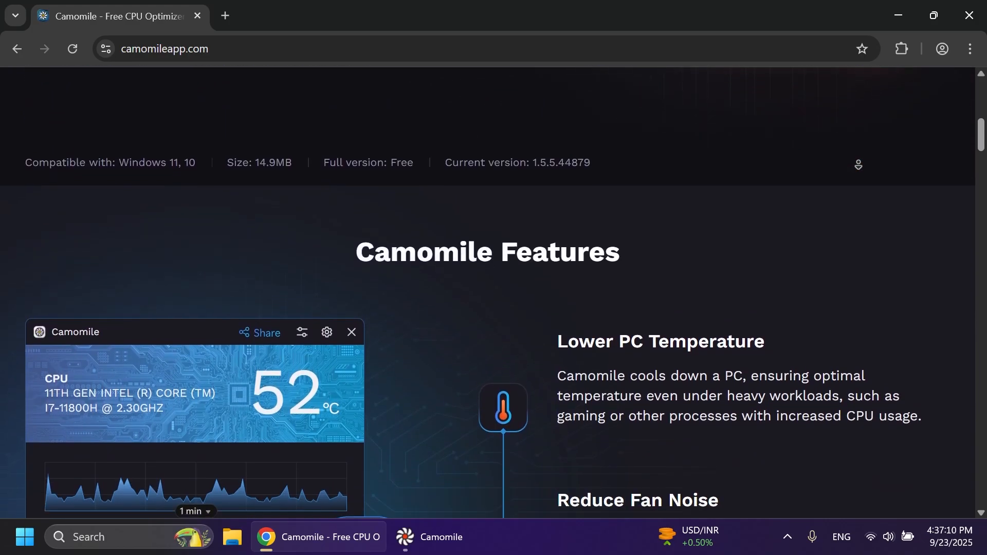
scroll("down", 3)
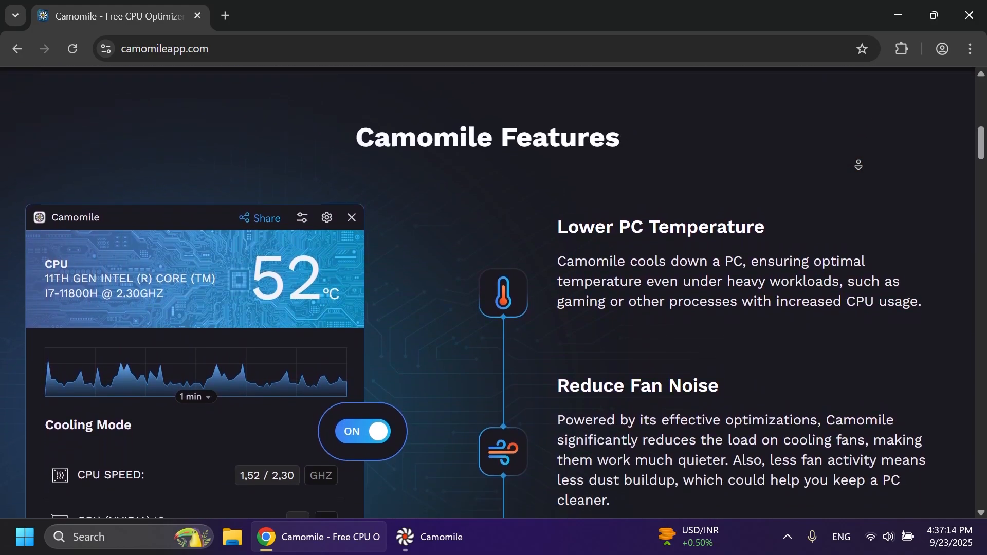
scroll("down", 3)
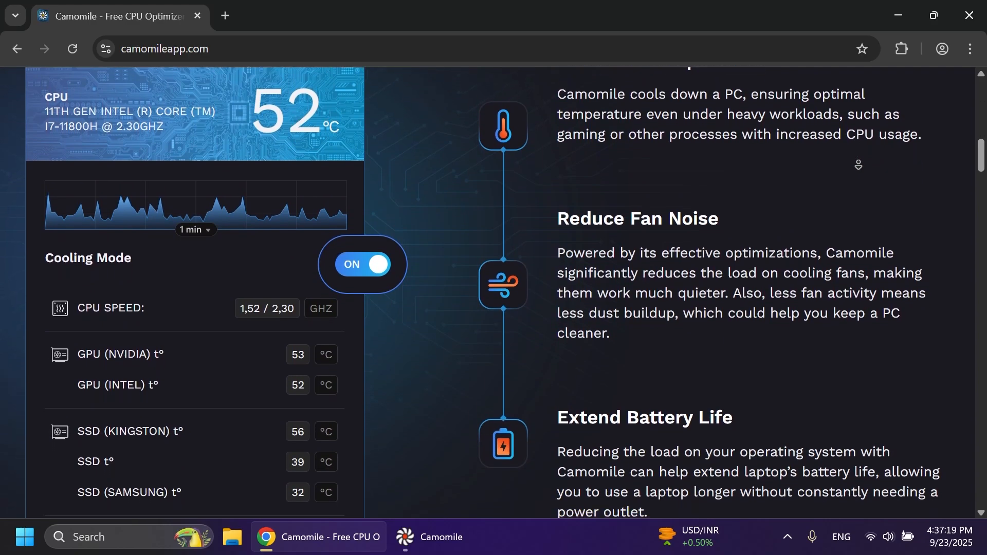
scroll("down", 3)
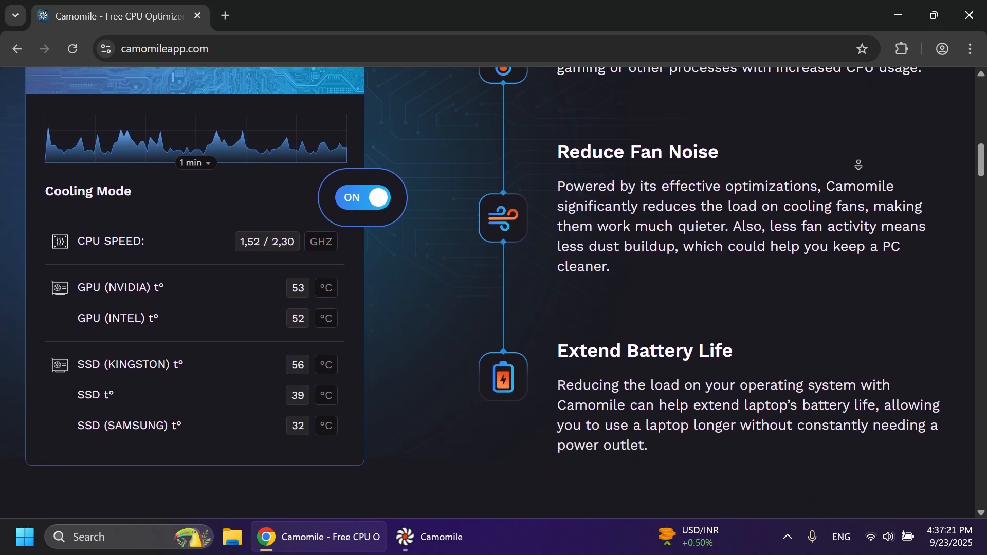
scroll("down", 3)
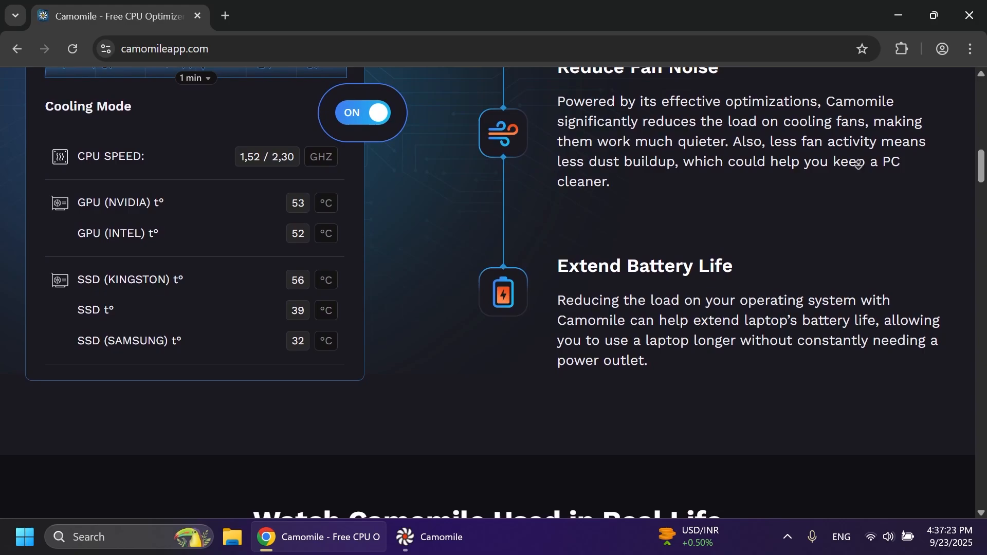
scroll("down", 3)
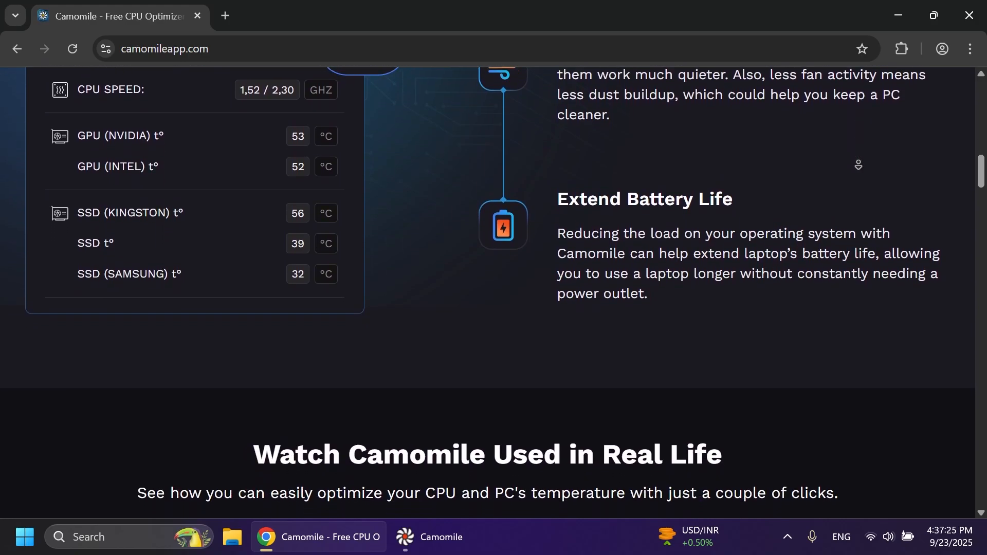
scroll("down", 3)
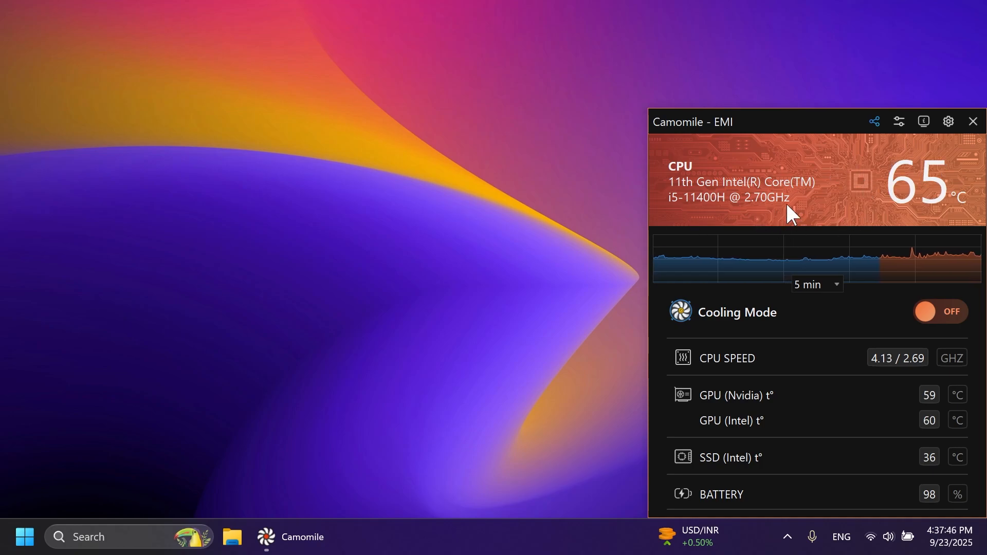
mouse_move(739, 237)
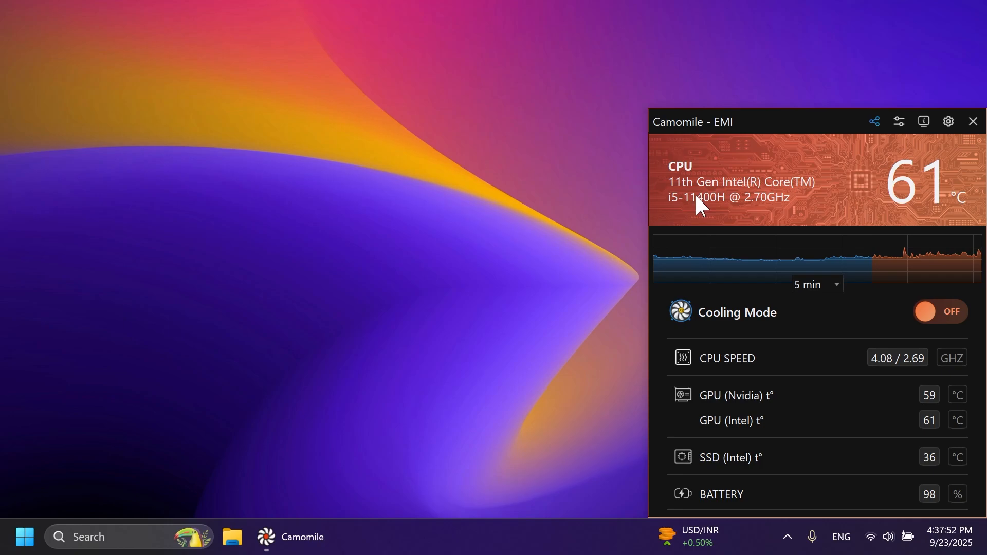
mouse_move(730, 330)
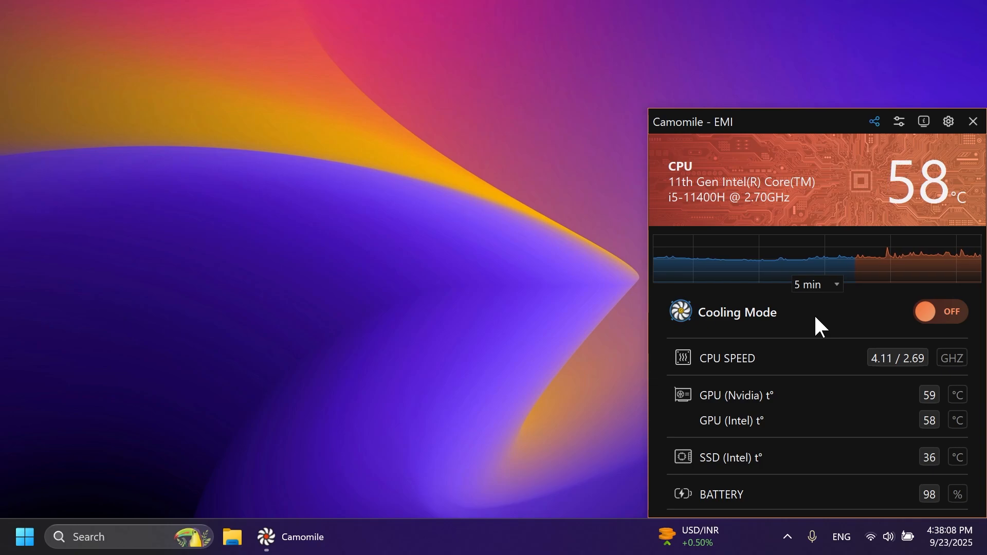
mouse_move(760, 407)
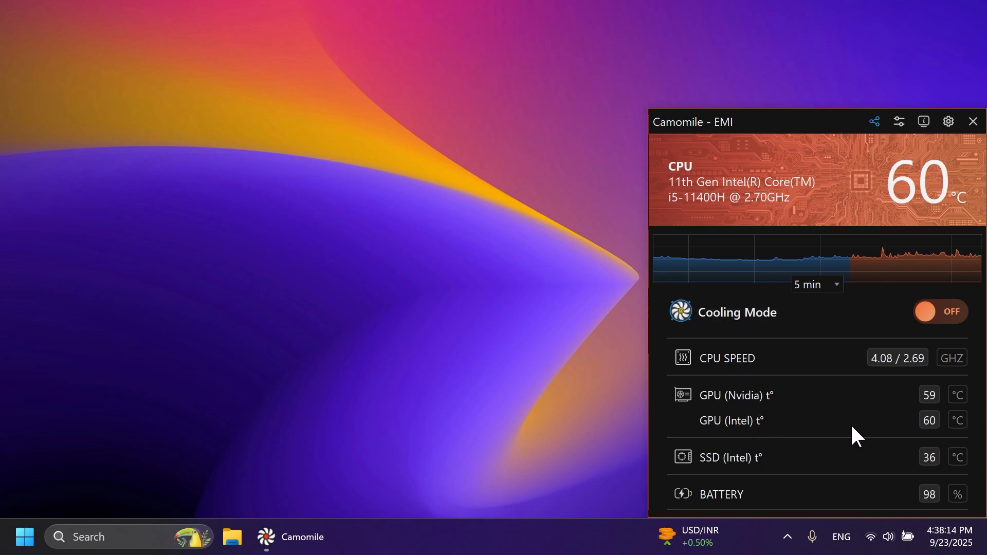
mouse_move(819, 501)
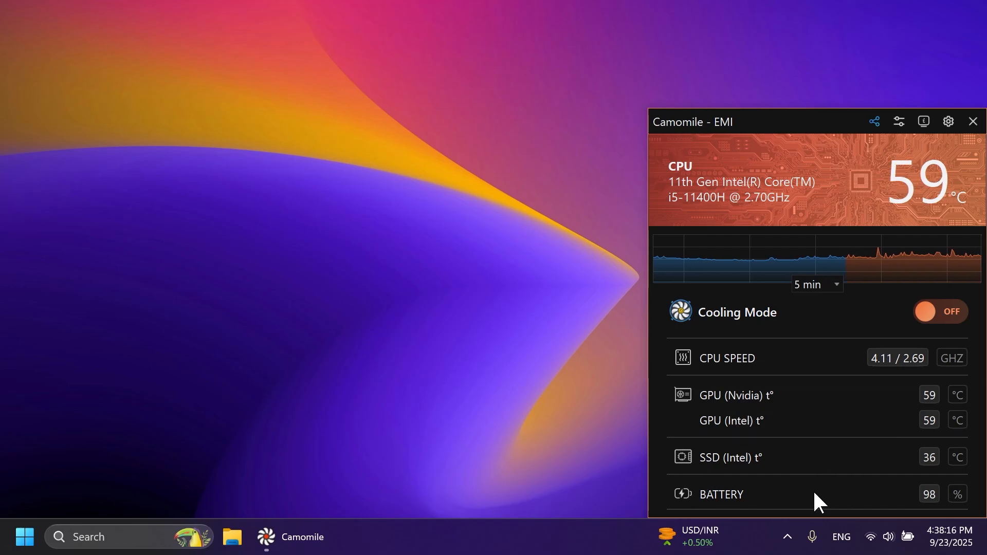
mouse_move(948, 122)
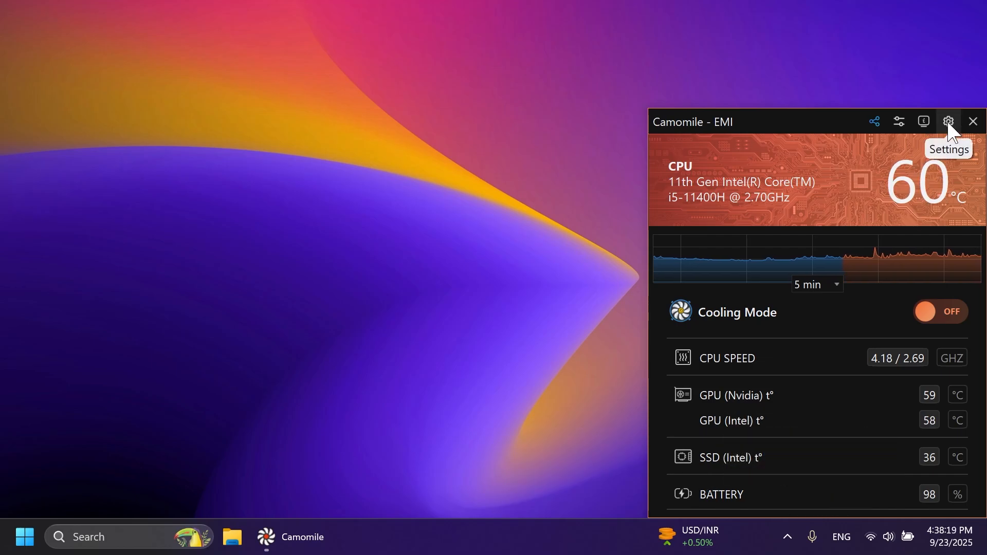
- Review Camomile's General, CPU and GPU display settings, then move to the Start menu
left_click(947, 121)
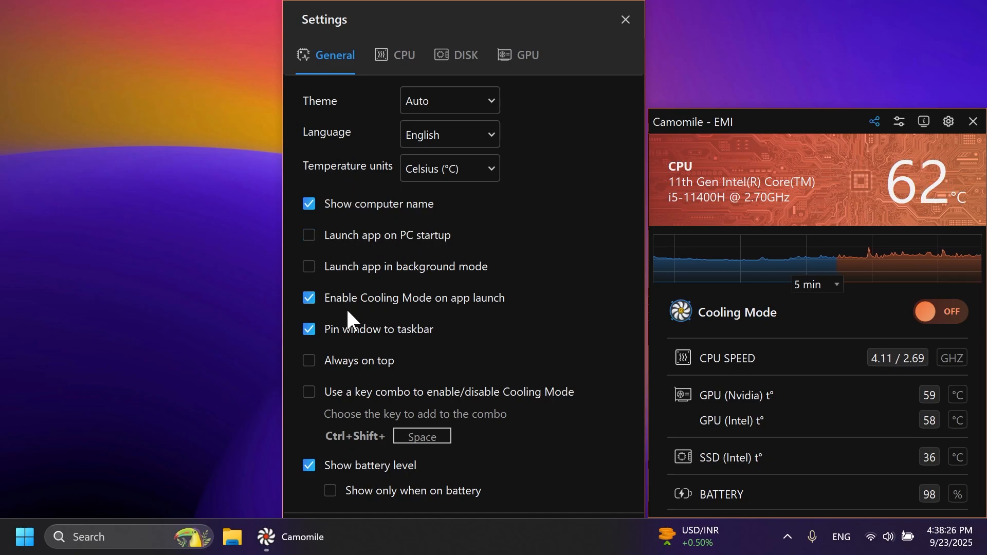
mouse_move(498, 306)
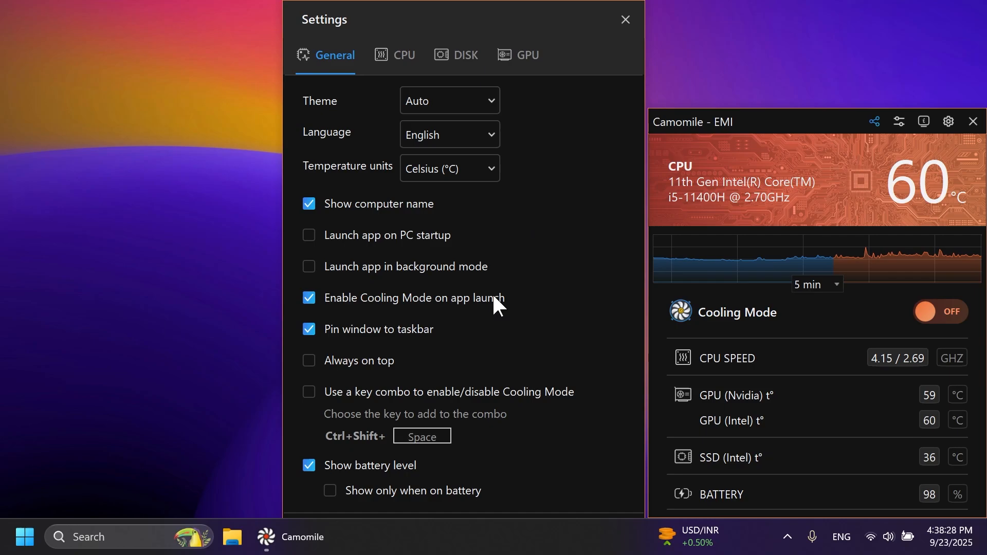
left_click(404, 54)
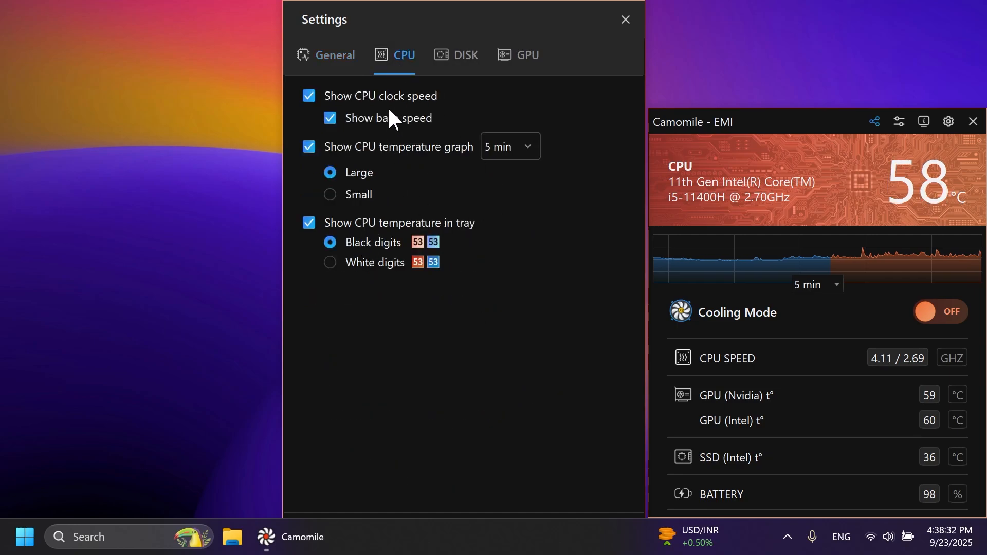
left_click(528, 54)
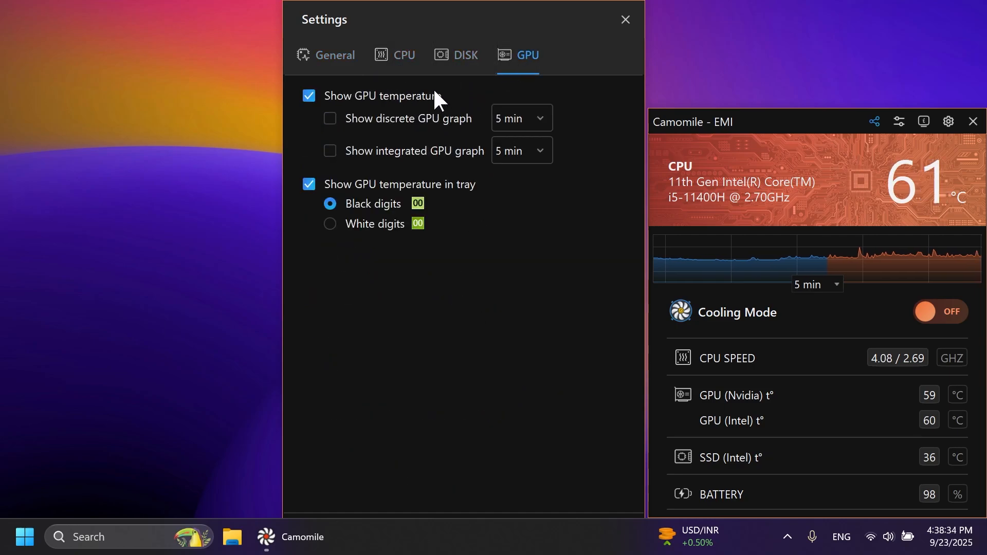
left_click(624, 20)
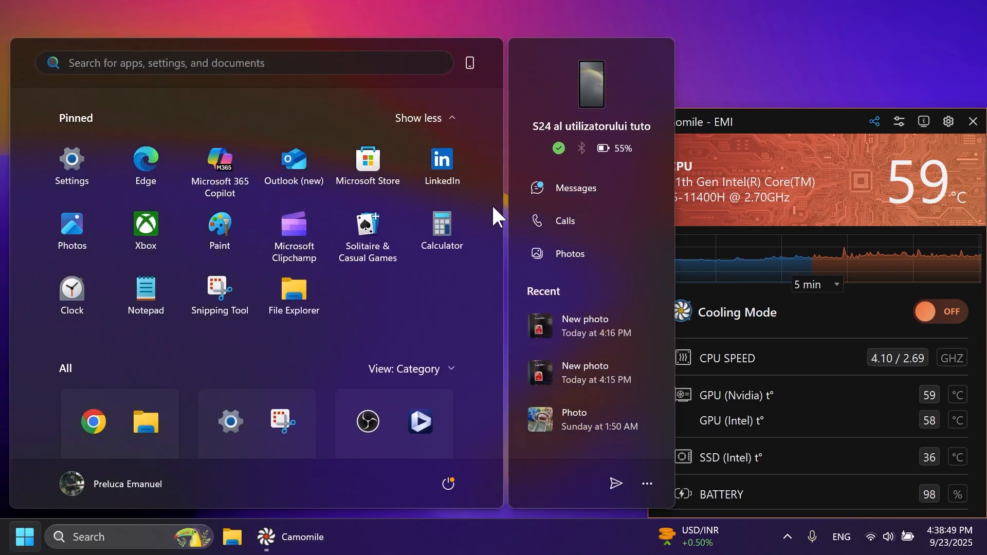
- Search Start for 'core Temp' and launch Core Temp for per-core readings
type("core Temp")
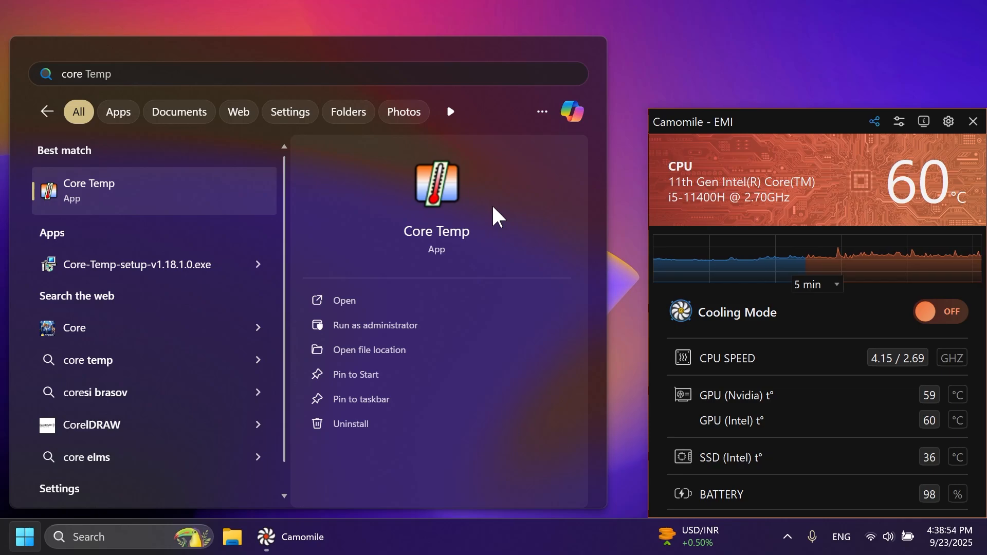
left_click(344, 301)
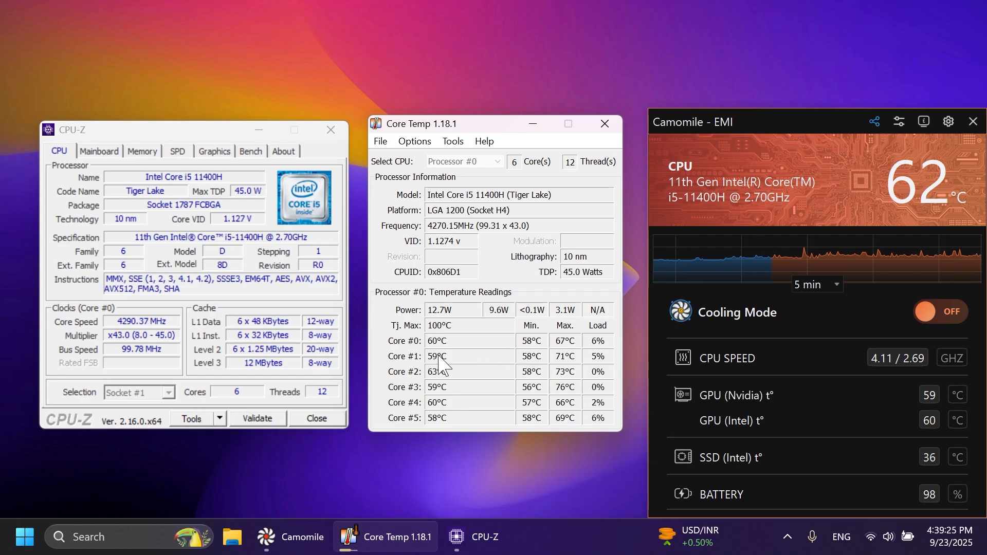
- Run the CPU-Z Bench stress test uncooled until cores reach about 94°C, then stop it
left_click(250, 151)
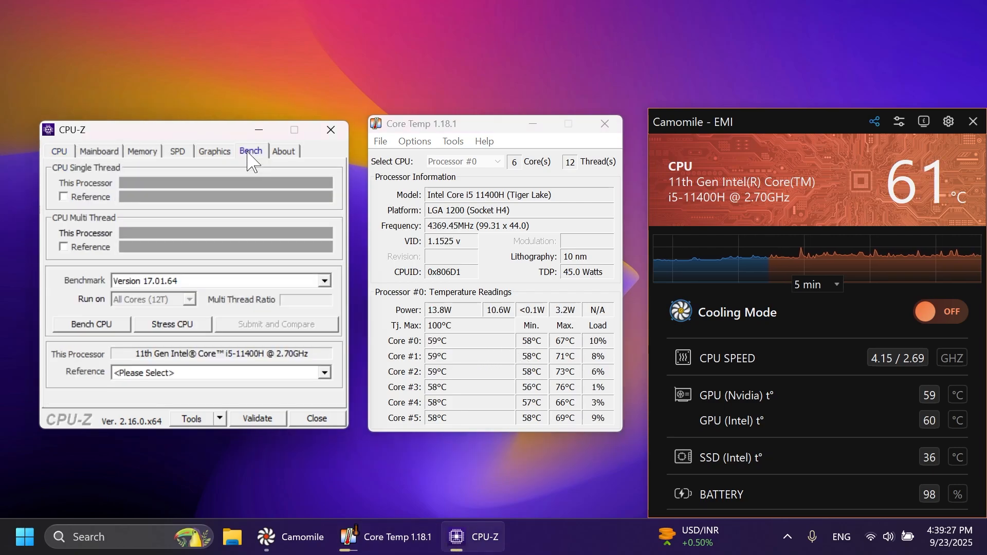
mouse_move(198, 233)
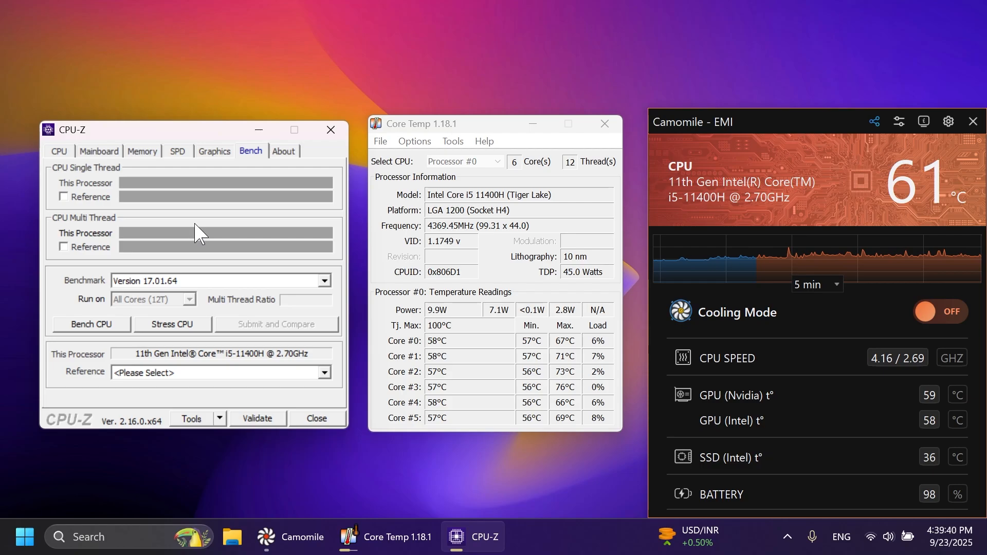
left_click(172, 324)
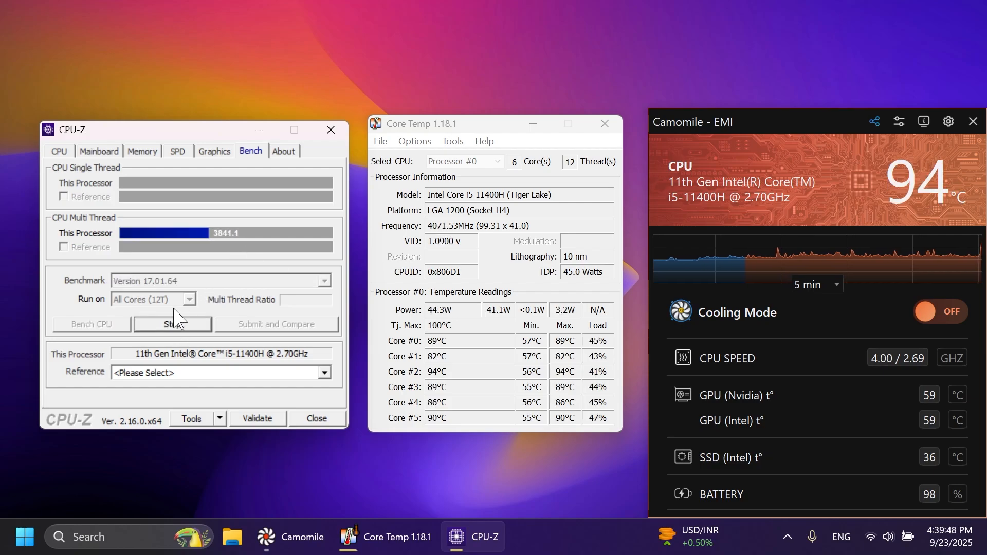
left_click(171, 324)
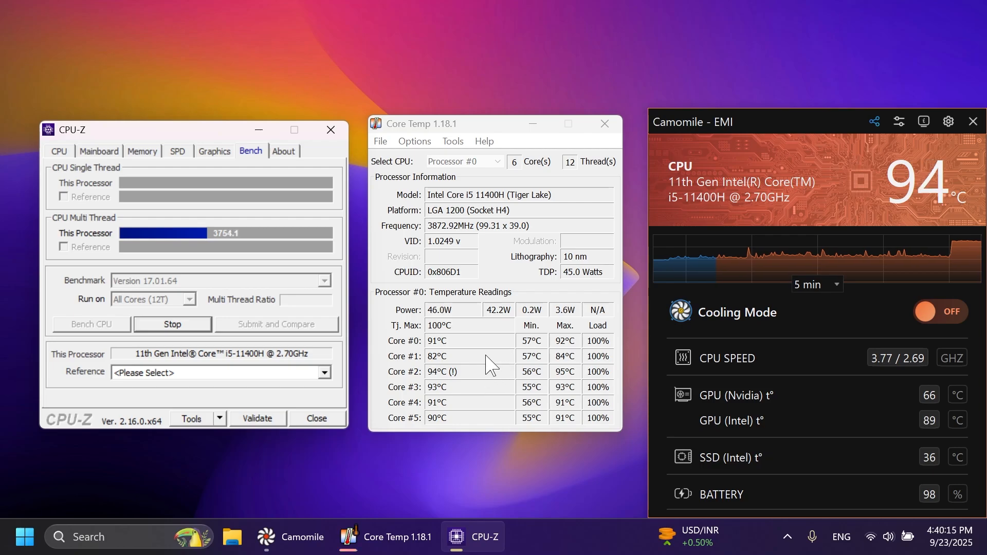
mouse_move(856, 208)
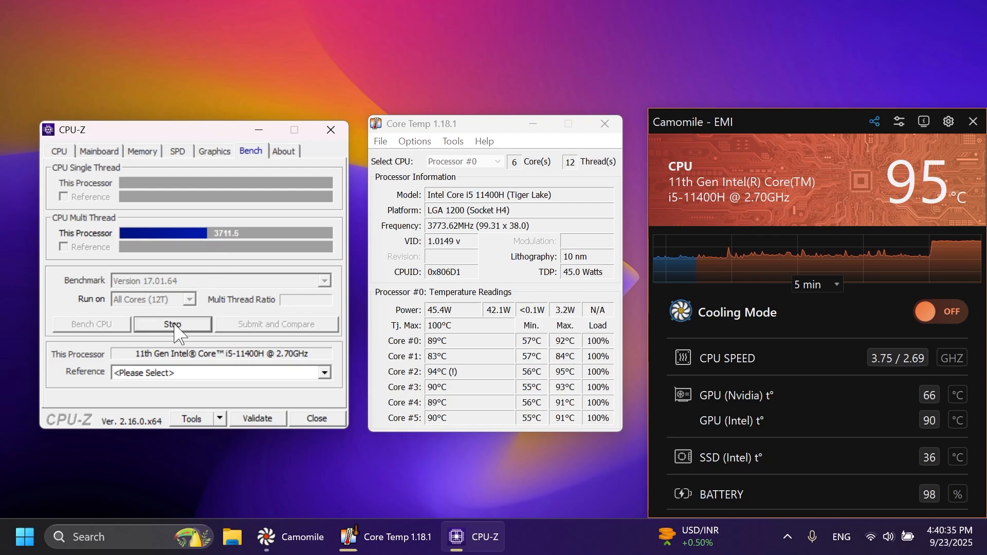
left_click(172, 324)
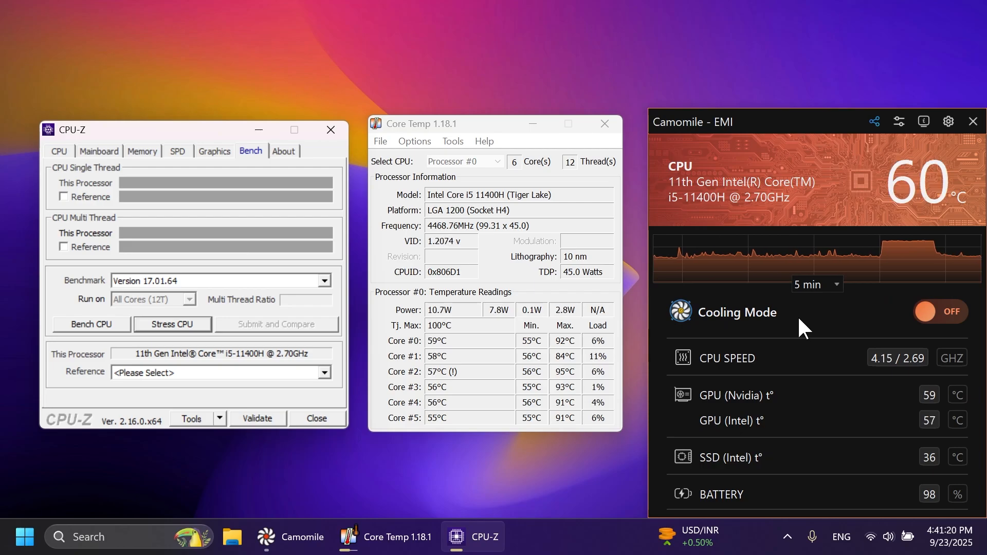
- Turn Cooling Mode on and rerun the stress test, holding cores near 70°C, then stop it
left_click(941, 311)
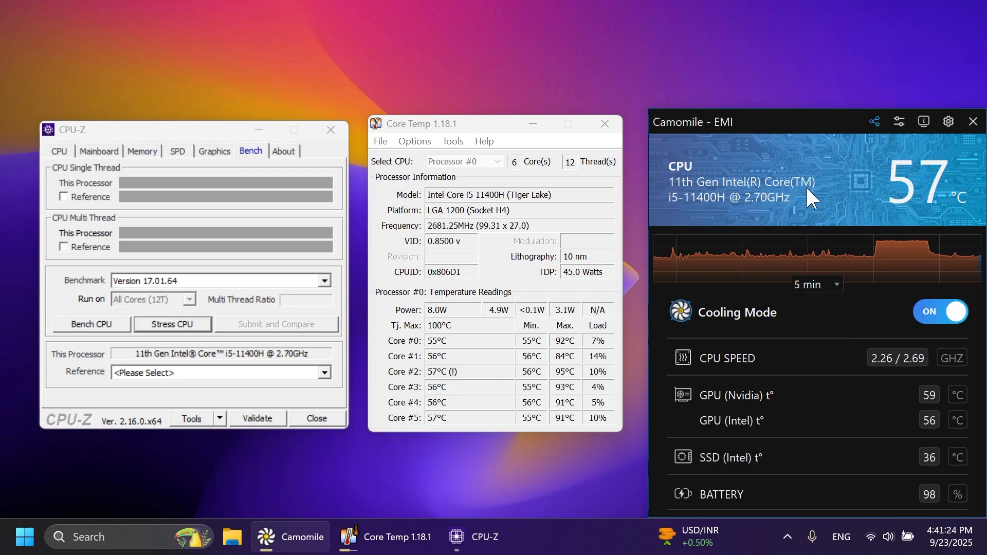
left_click(172, 324)
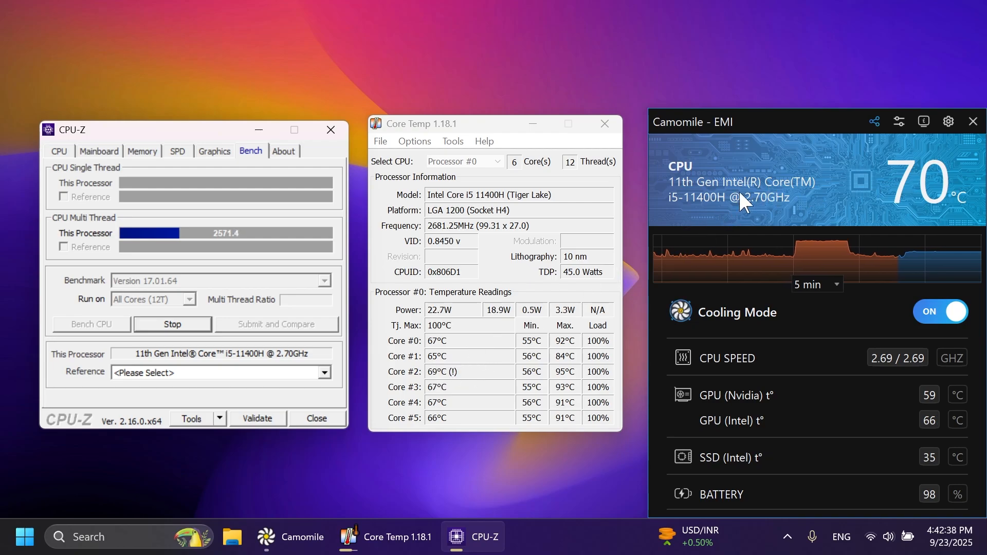
mouse_move(469, 368)
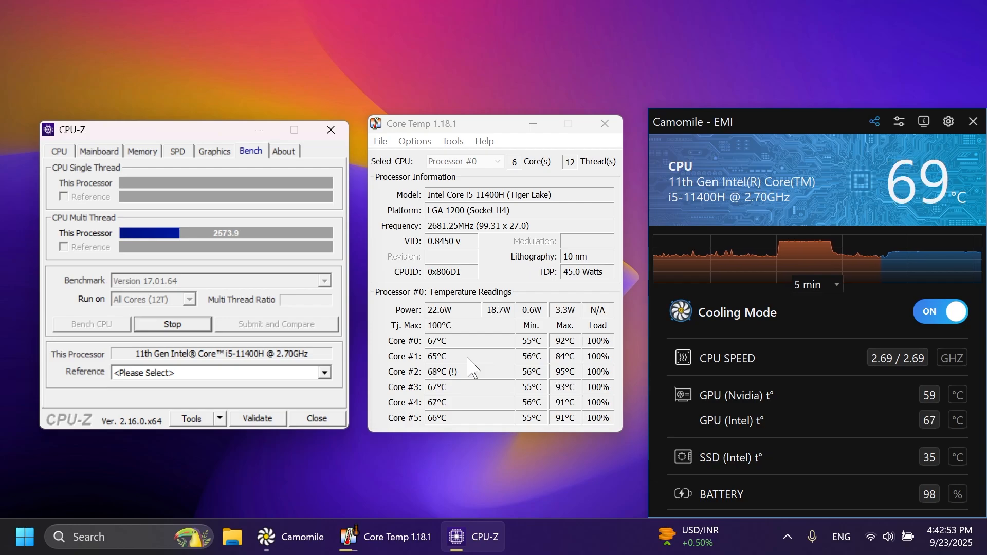
left_click(172, 324)
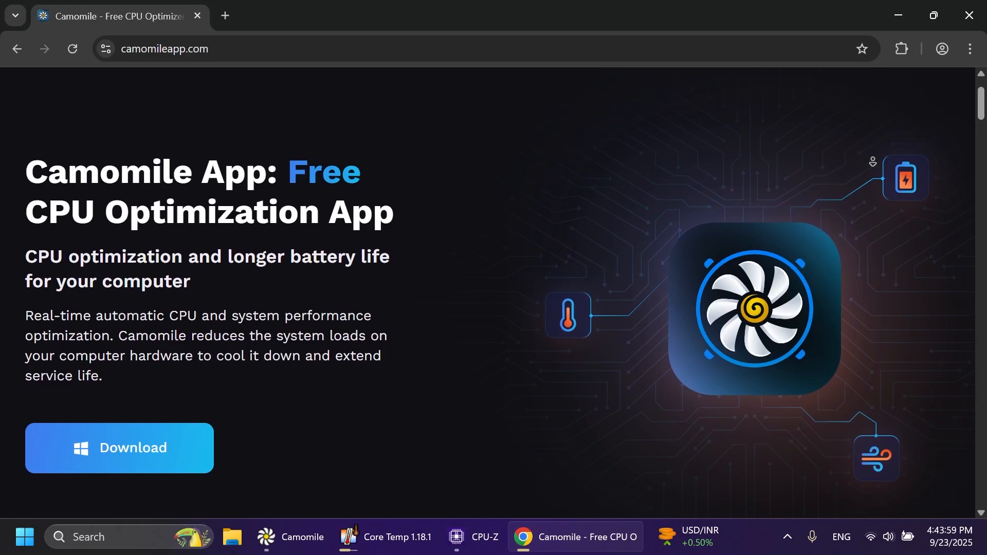
- Scroll the Camomile homepage past compatibility and version details to the Features section
scroll("down", 3)
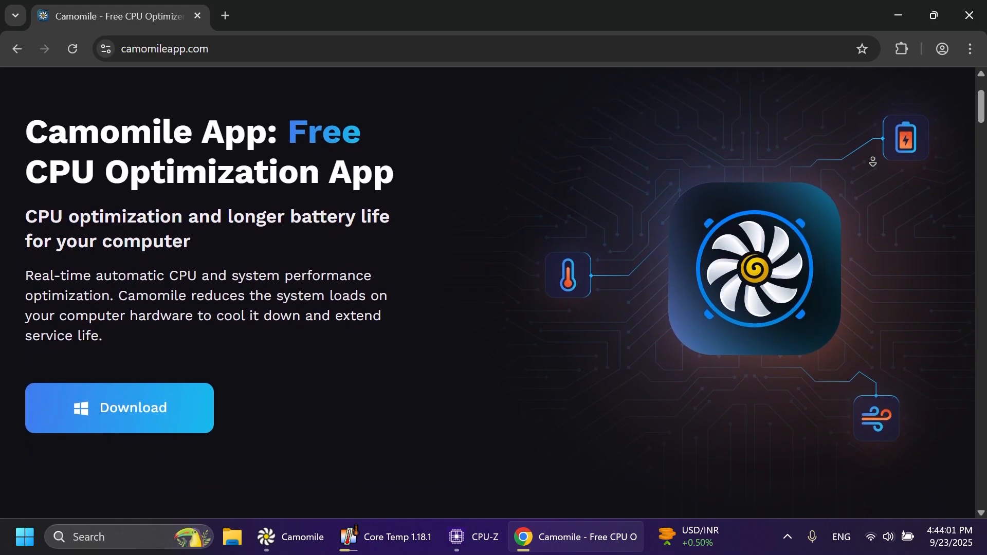
scroll("down", 3)
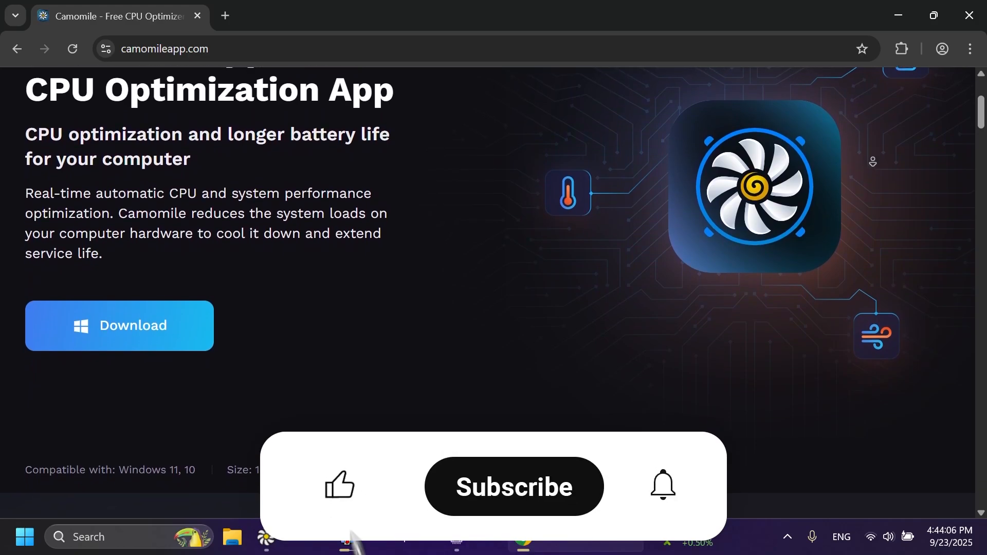
left_click(339, 485)
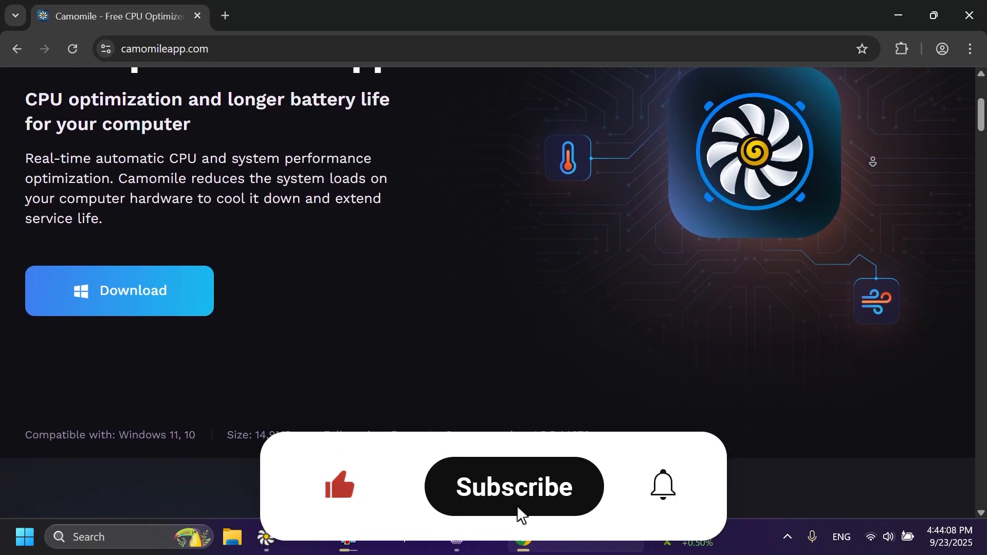
left_click(513, 486)
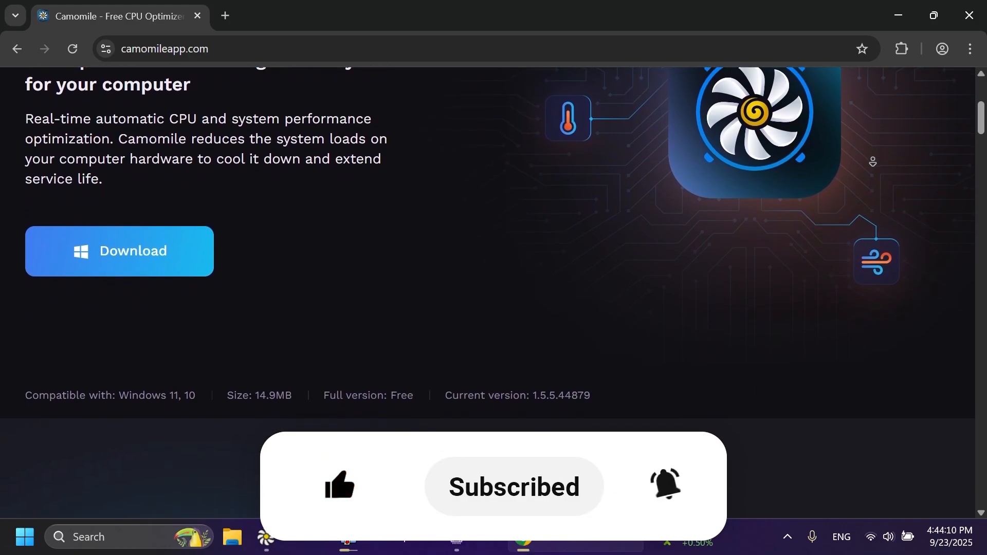
scroll("down", 3)
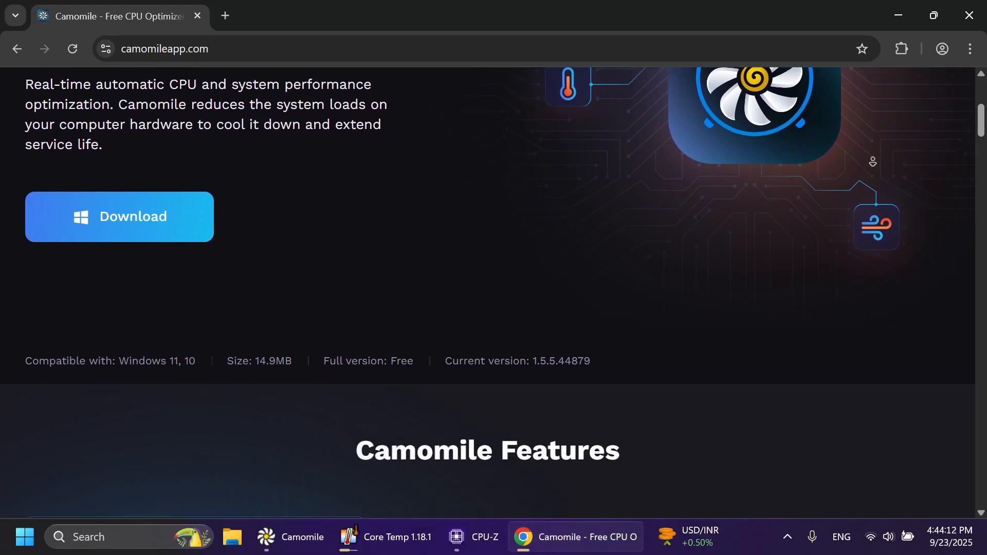
scroll("down", 3)
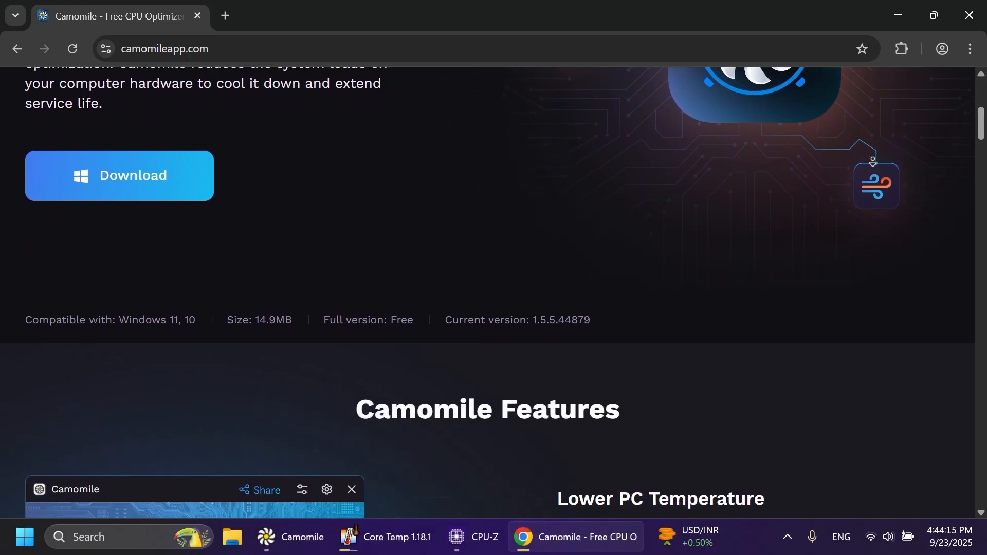